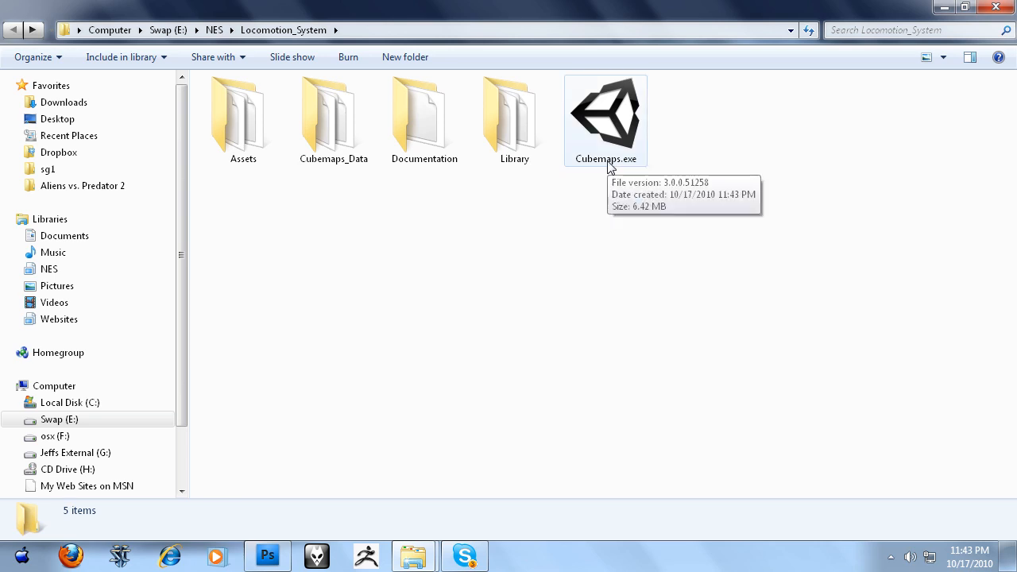
- Launch Cubemaps.exe from the Locomotion_System folder and let it render its cubemap views
click(605, 119)
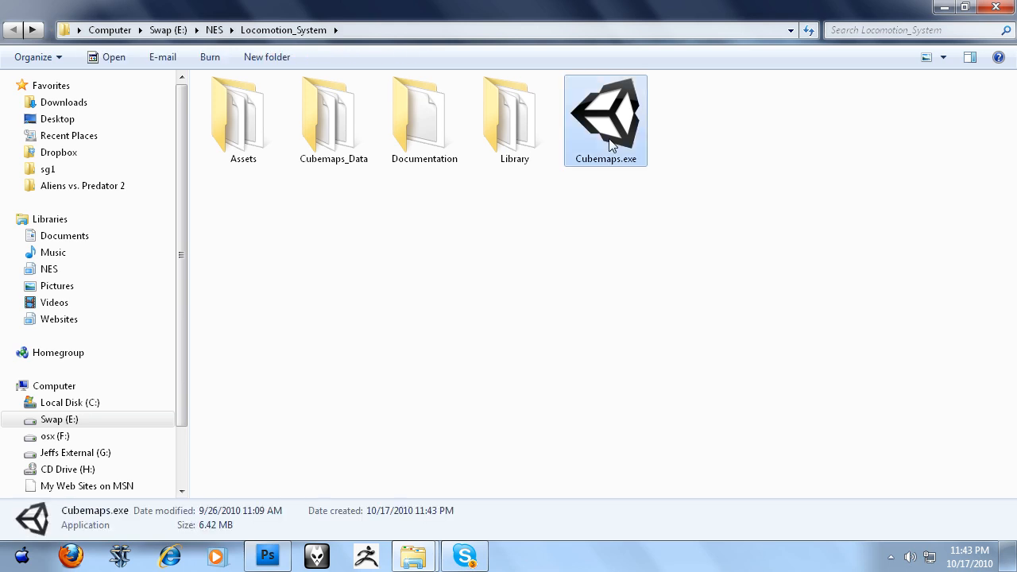
double_click(606, 120)
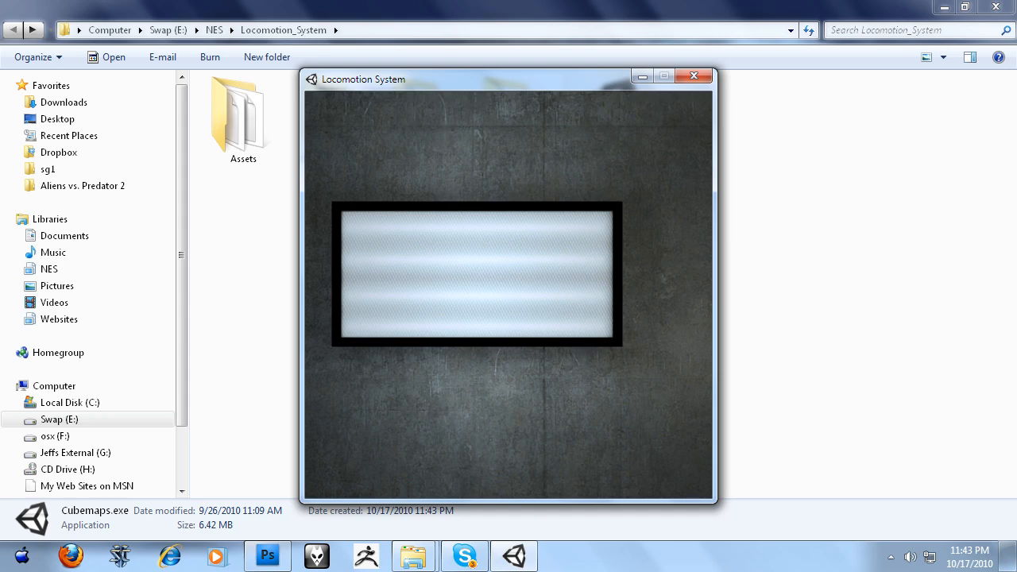
click(693, 76)
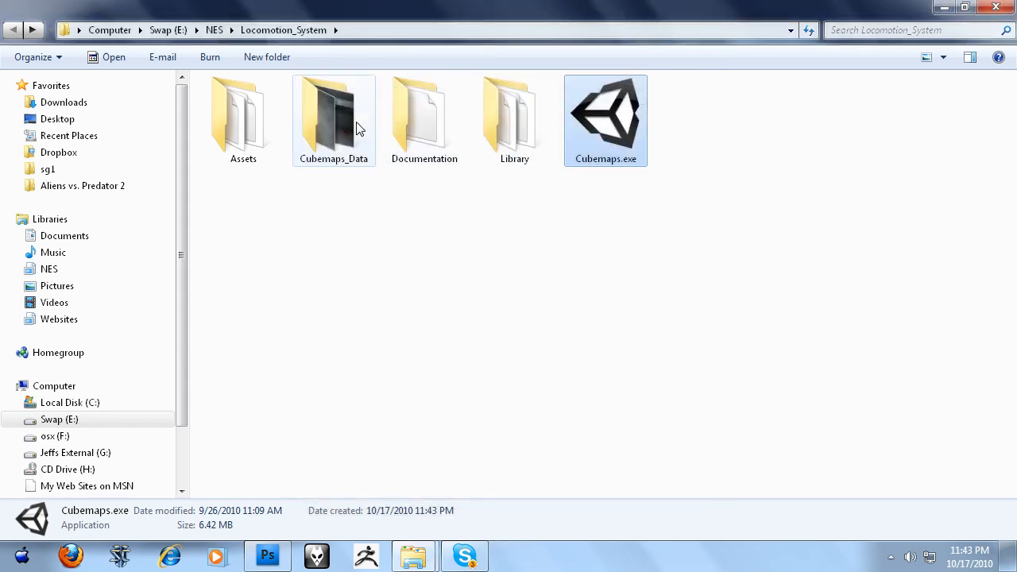
- Browse the Cubemaps_Data folder's basement and hallwaystairs cubemap PNG thumbnails
double_click(334, 119)
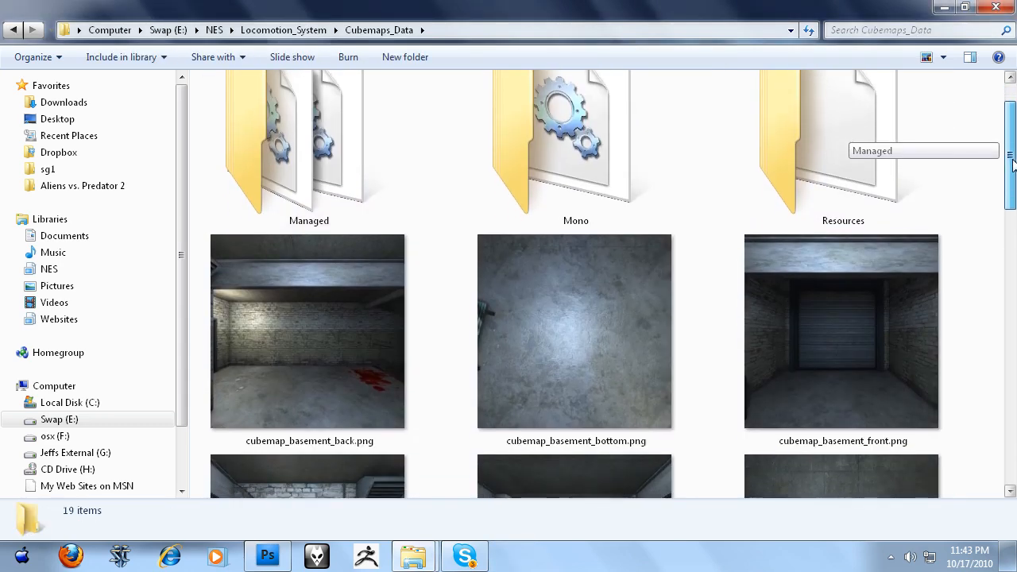
scroll(down, 3)
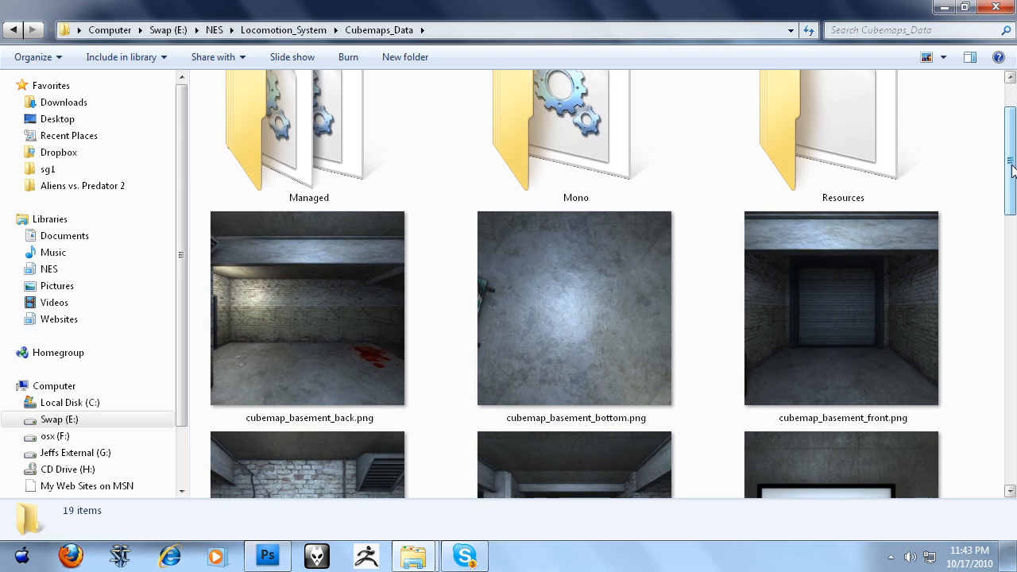
scroll(down, 3)
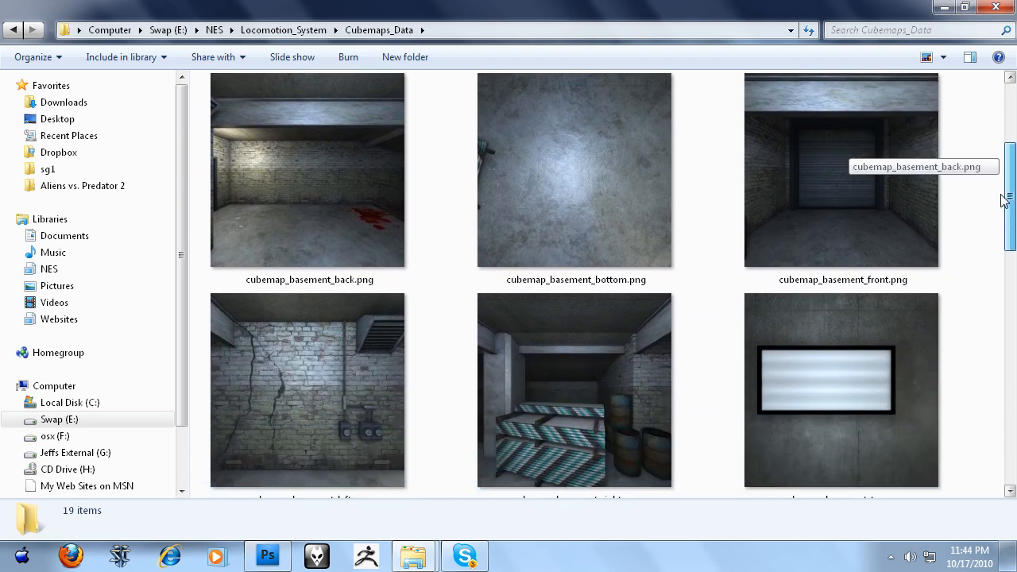
scroll(down, 3)
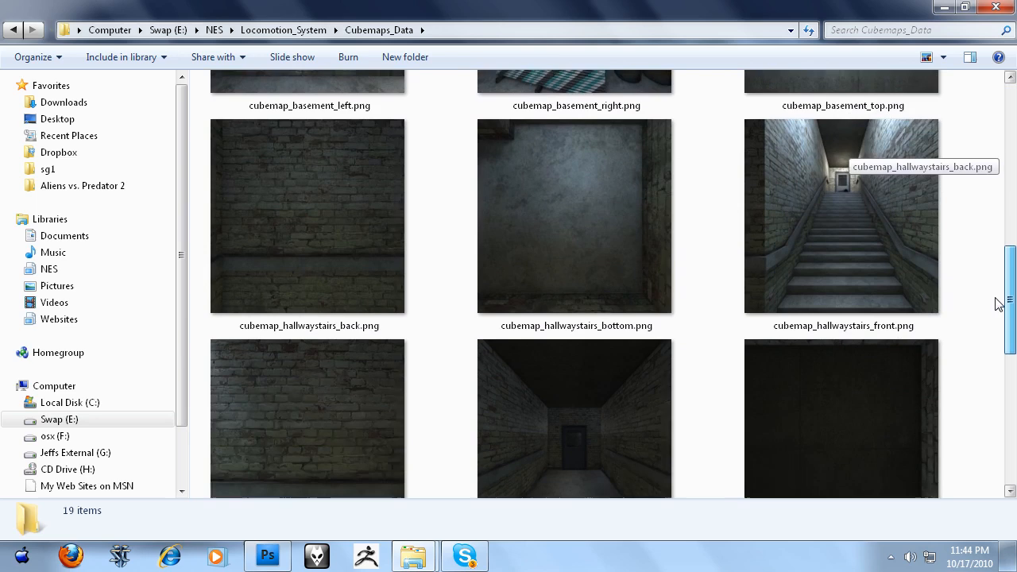
scroll(up, 3)
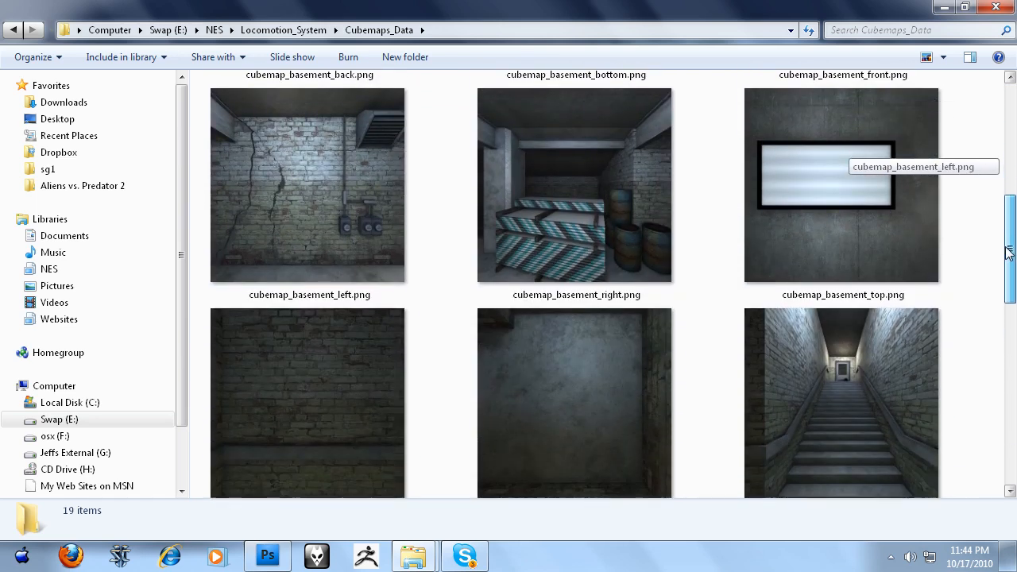
scroll(down, 3)
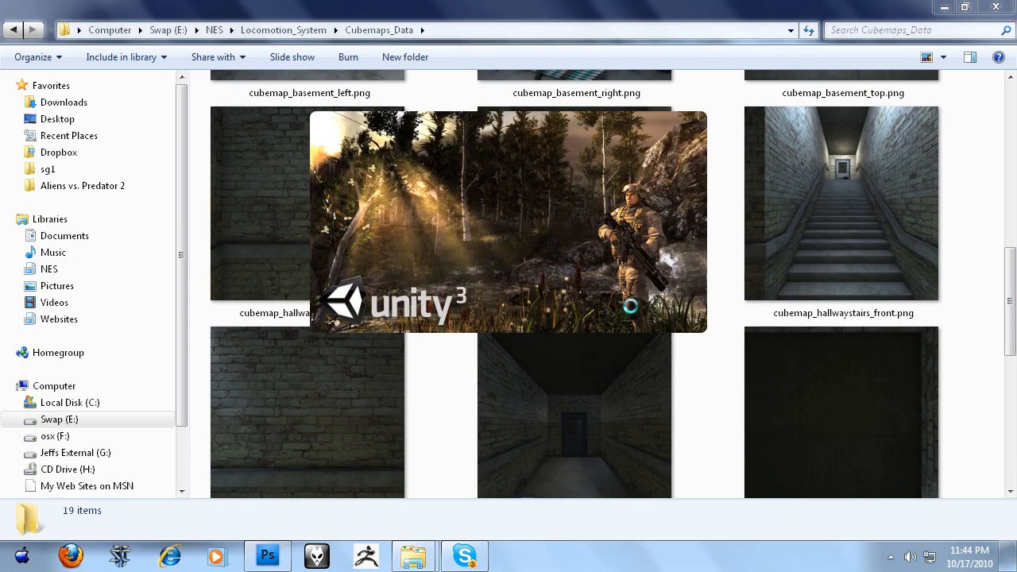
- Dismiss the Welcome To Unity window and the TypeLoadException error console
click(515, 555)
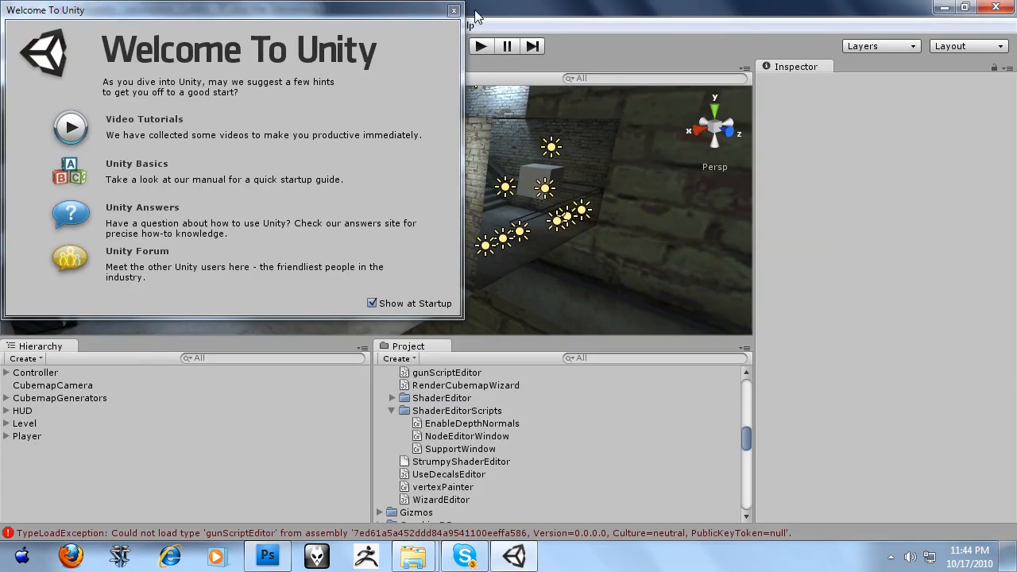
click(453, 9)
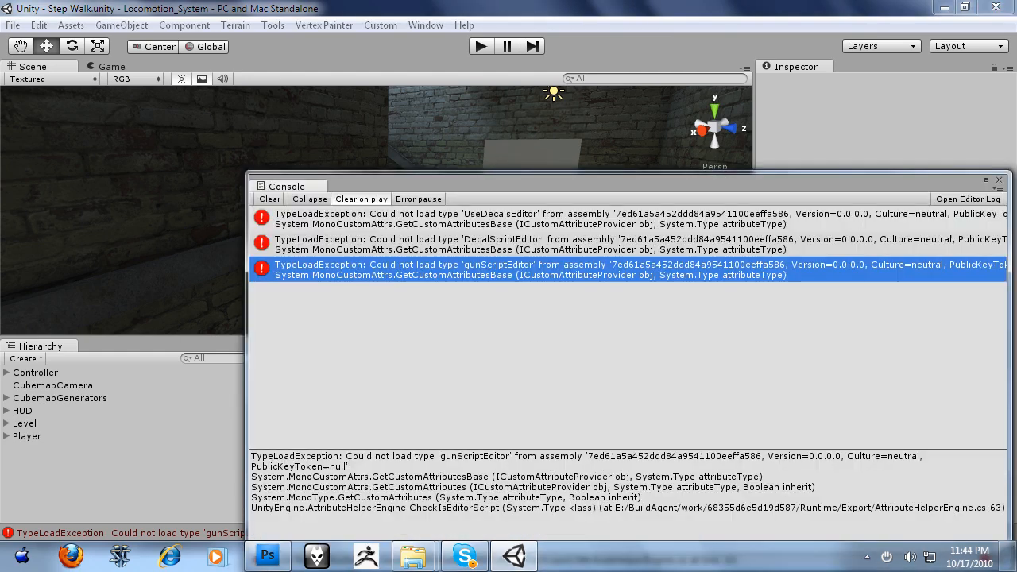
click(271, 199)
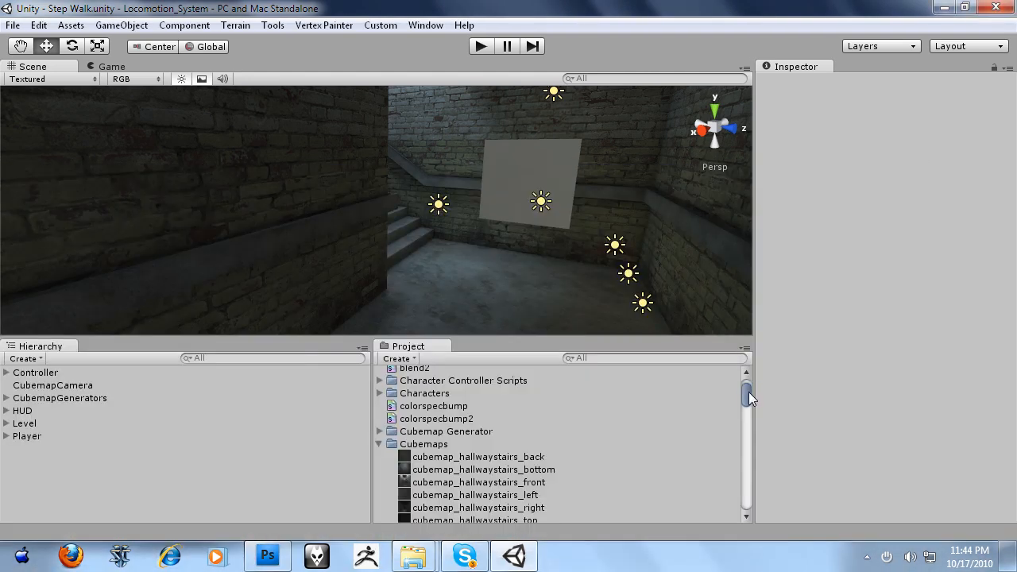
- Replace the hallwaystairs textures in the Cubemaps folder with the six basement PNGs
click(477, 401)
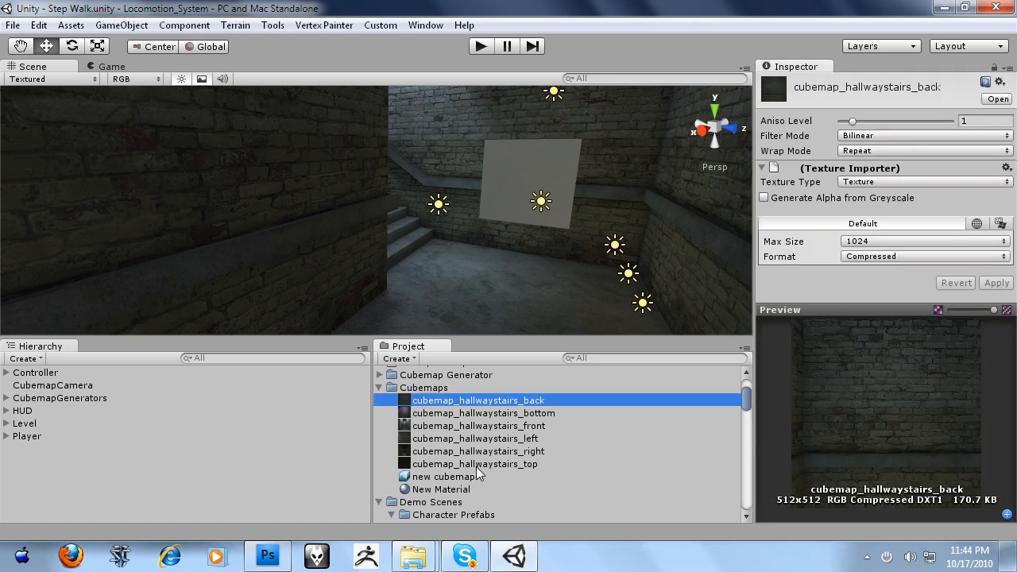
click(442, 477)
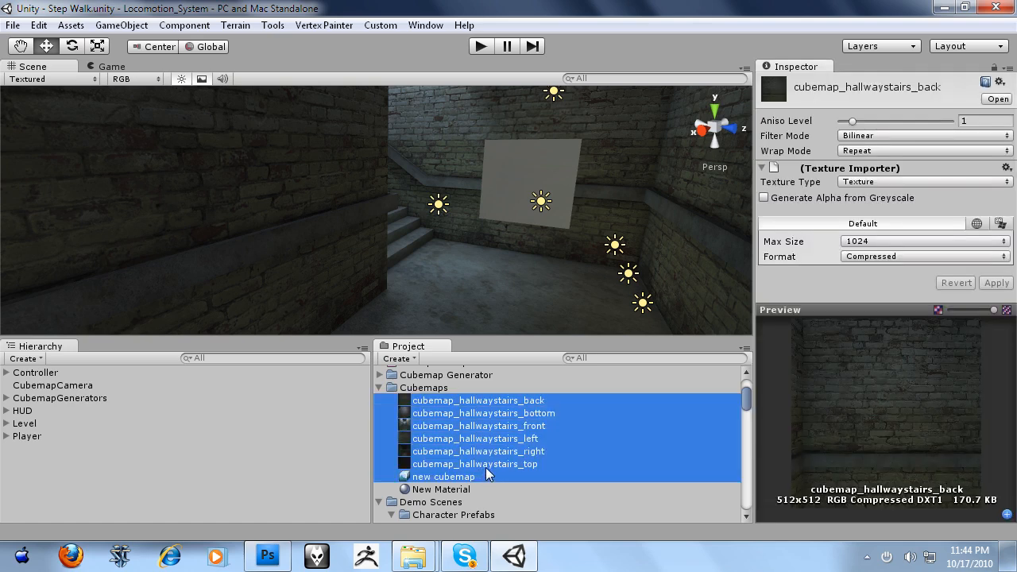
right_click(423, 387)
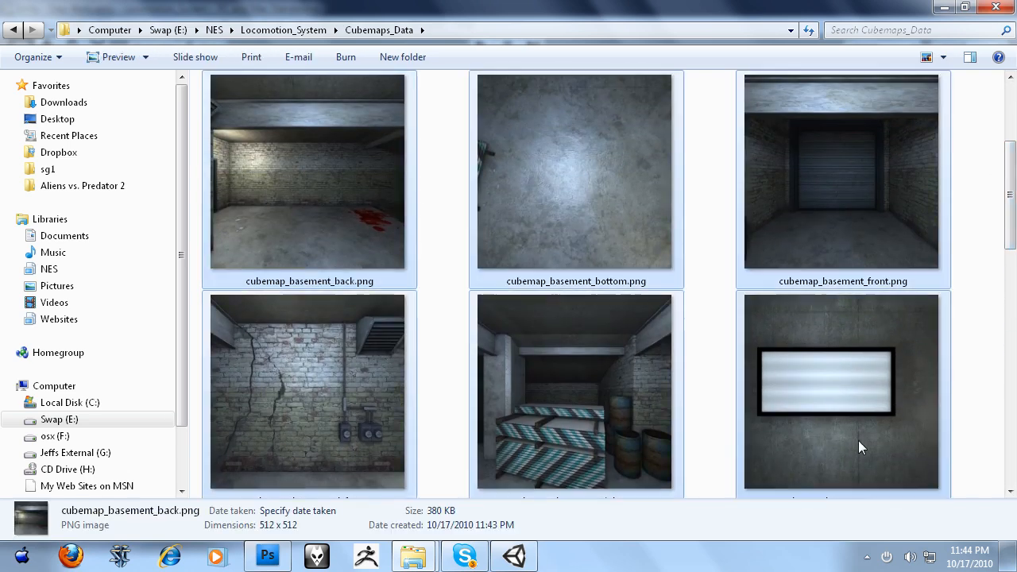
click(515, 555)
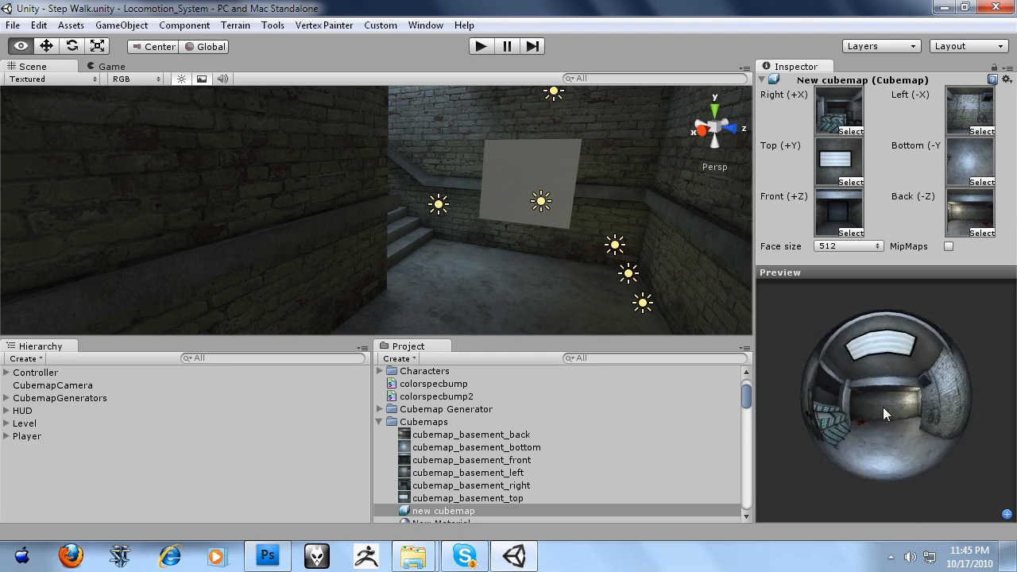
- Set New Material to the RenderFX/Skybox Cubed shader with the basement cubemap
drag(887, 413, 846, 397)
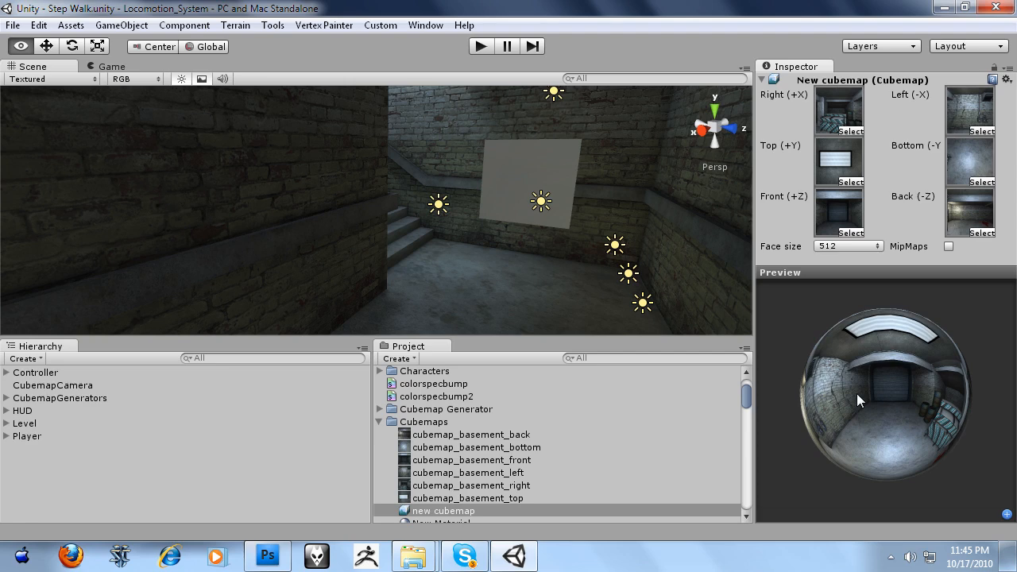
click(438, 522)
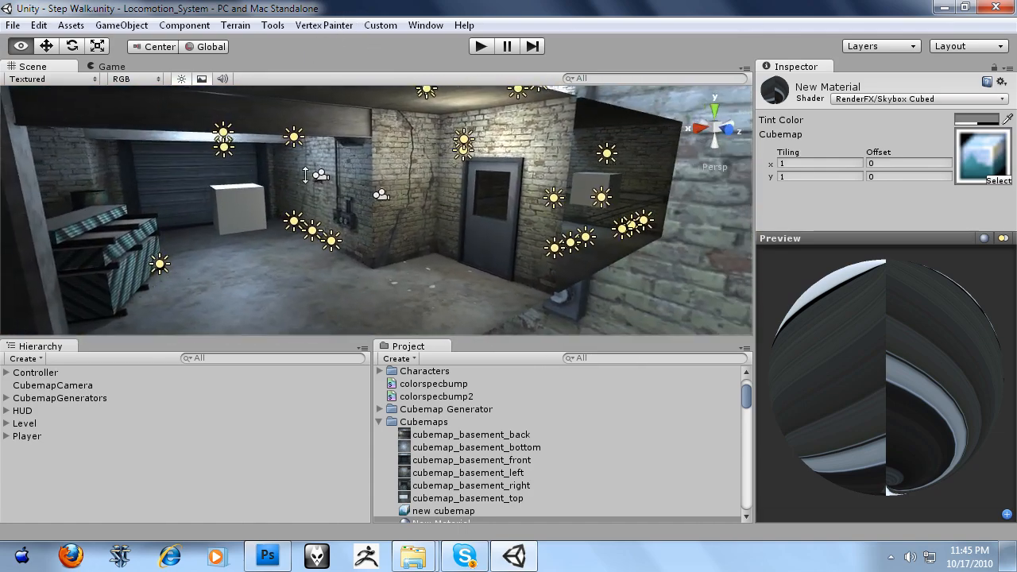
- Set the CubemapCamera's Generate Cubemap Positions Size to 3
click(53, 385)
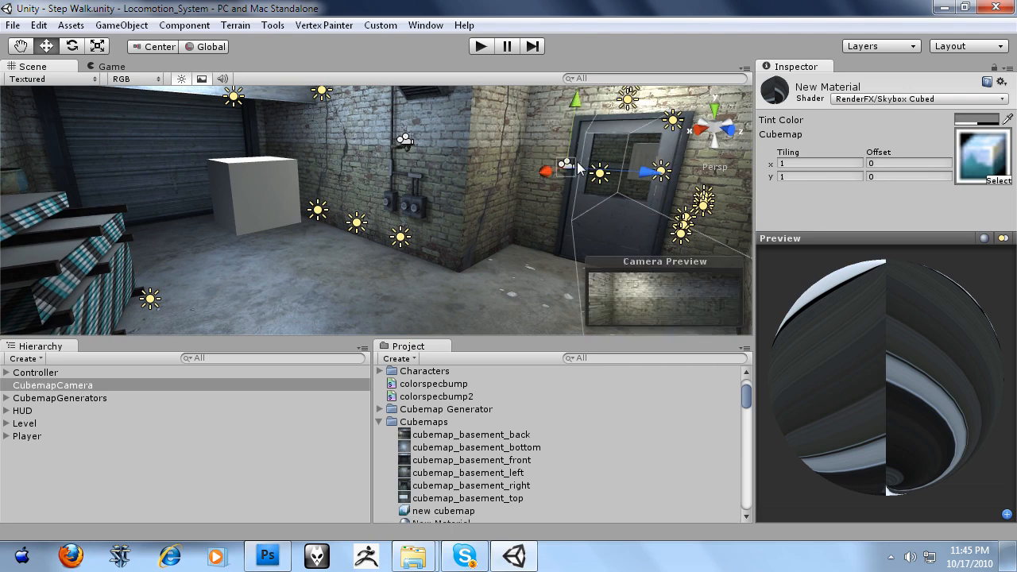
click(54, 385)
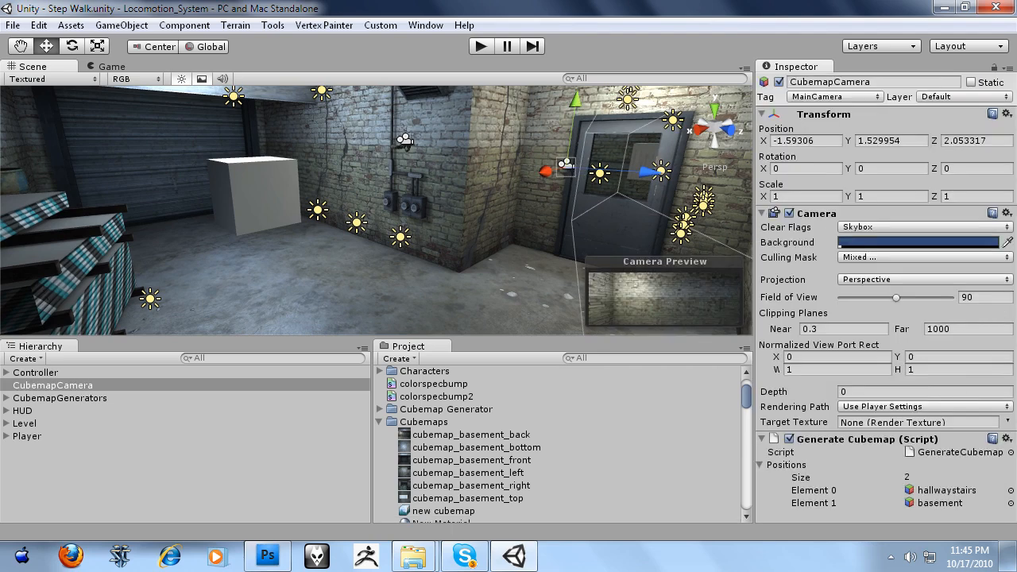
mouse_move(920, 499)
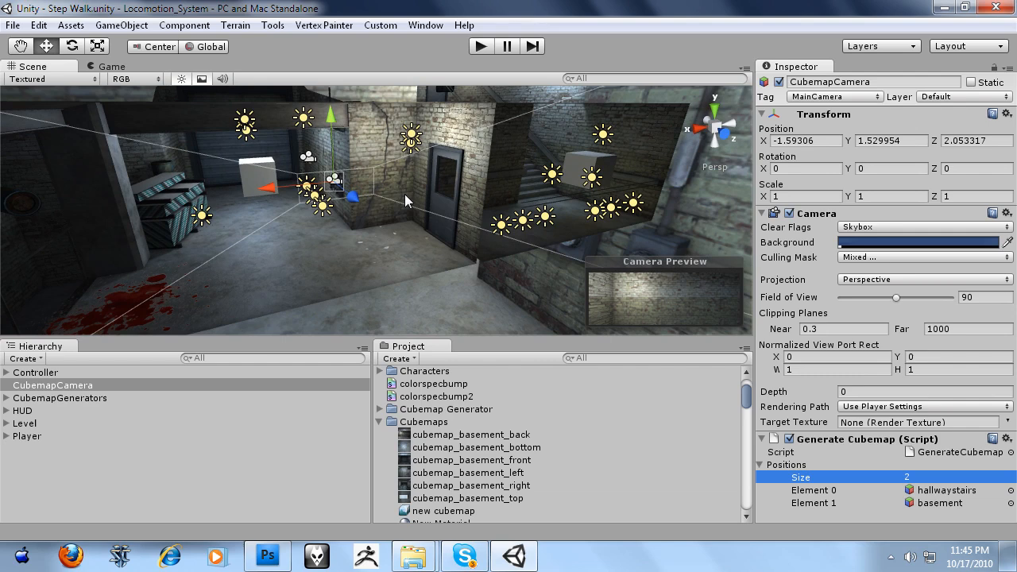
click(54, 423)
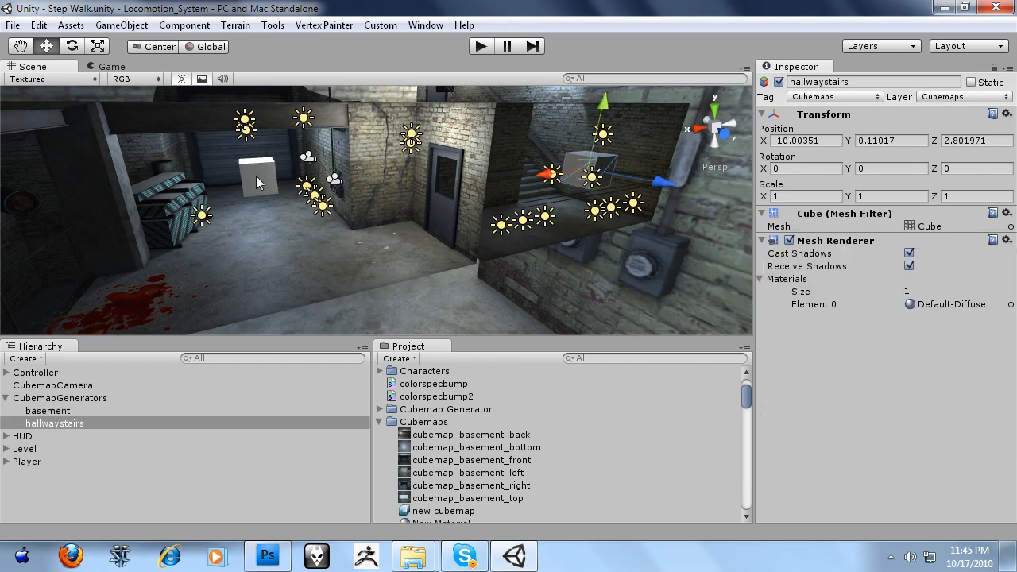
click(48, 410)
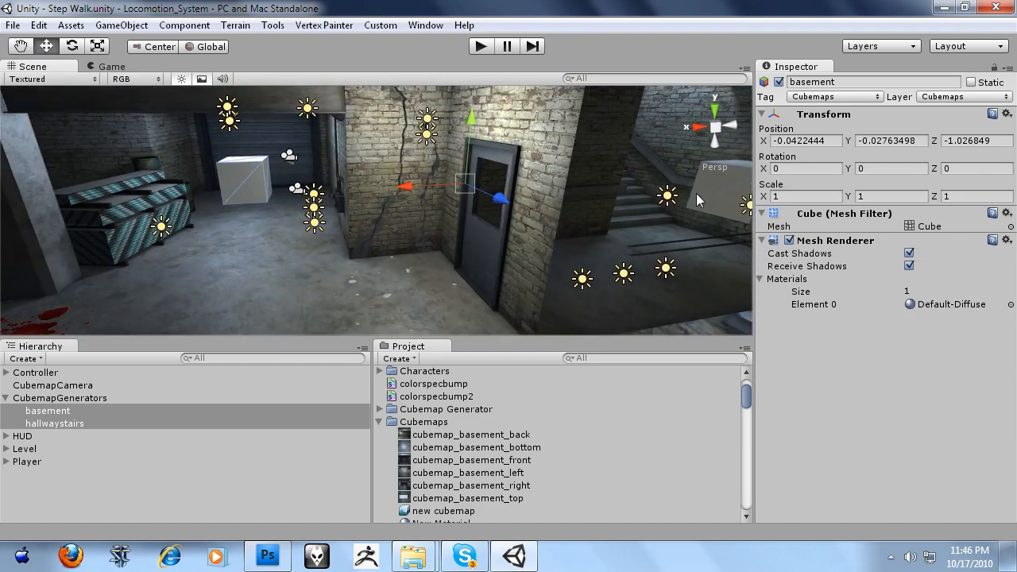
click(54, 423)
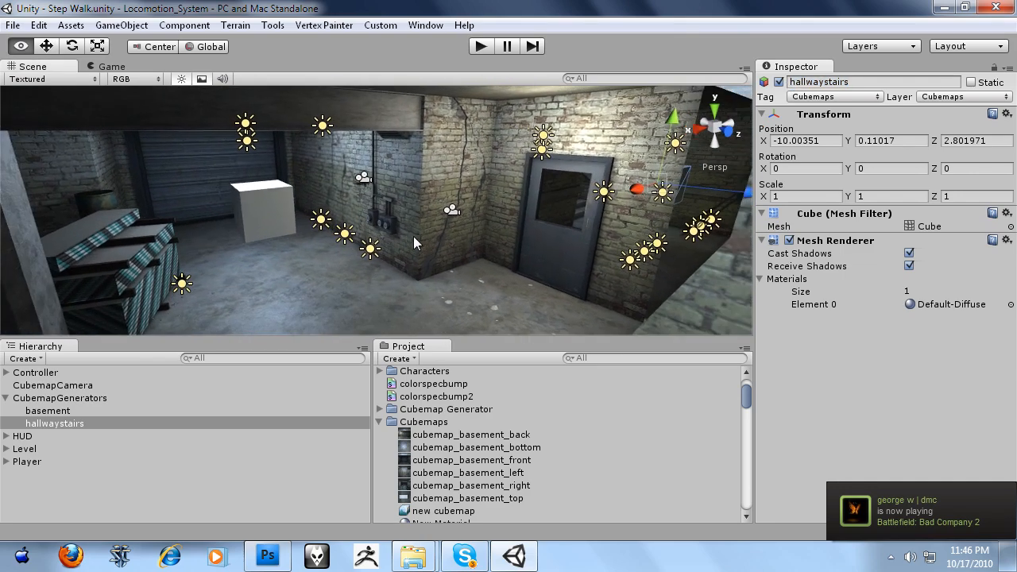
click(52, 385)
text(3)
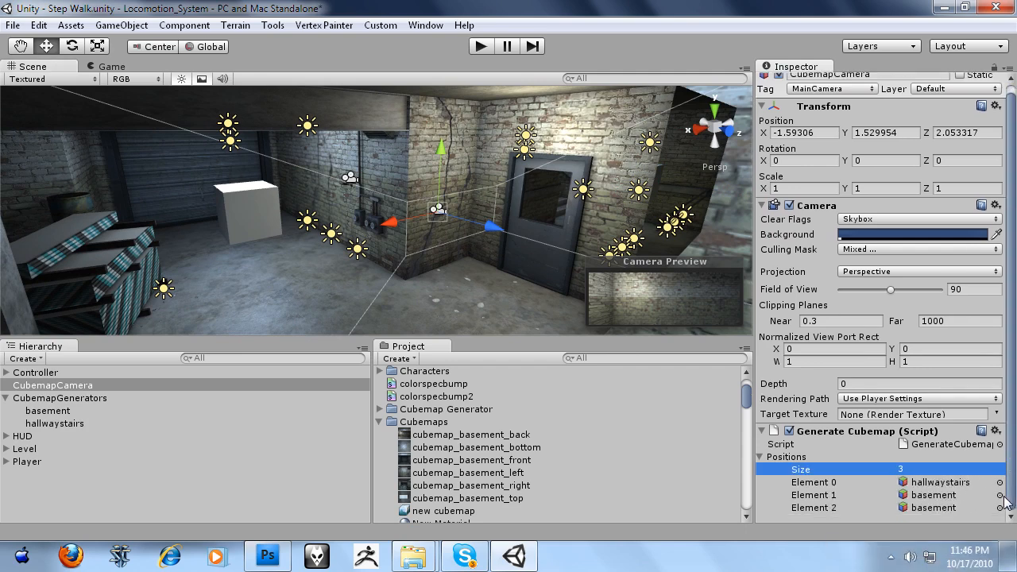
- Duplicate basement as cube3 and assign it to the camera's Positions Element 2
click(48, 410)
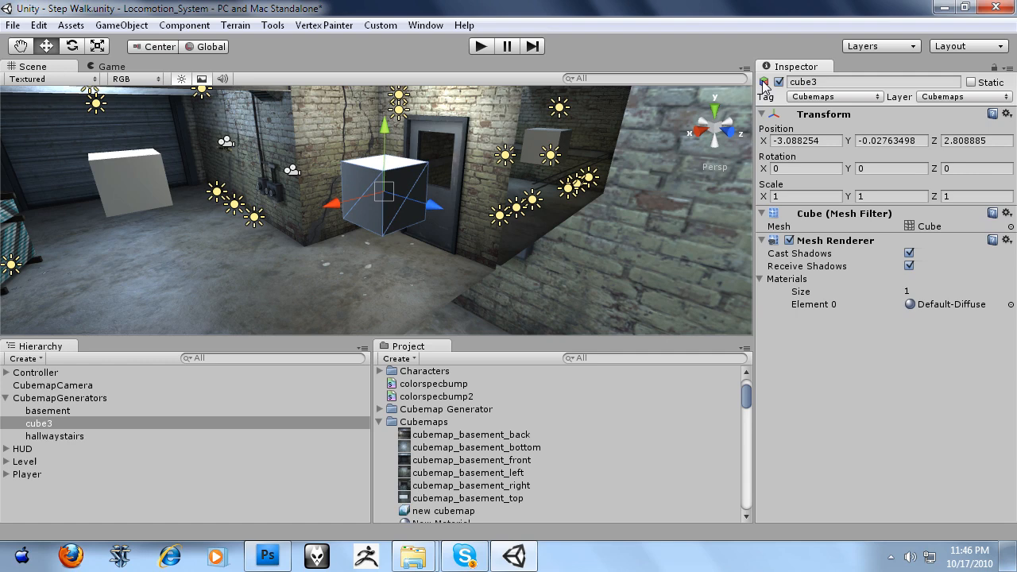
click(52, 385)
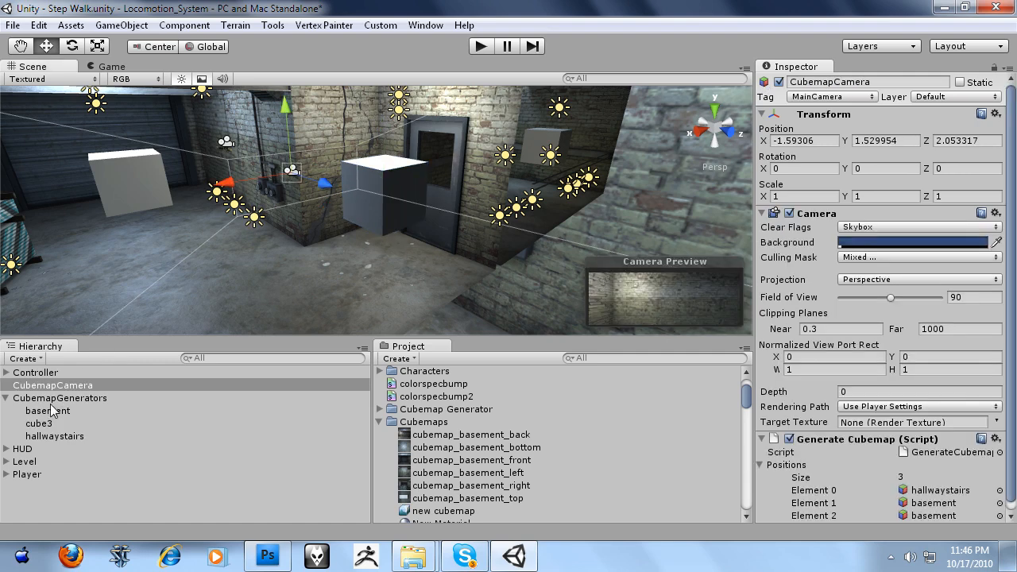
click(946, 515)
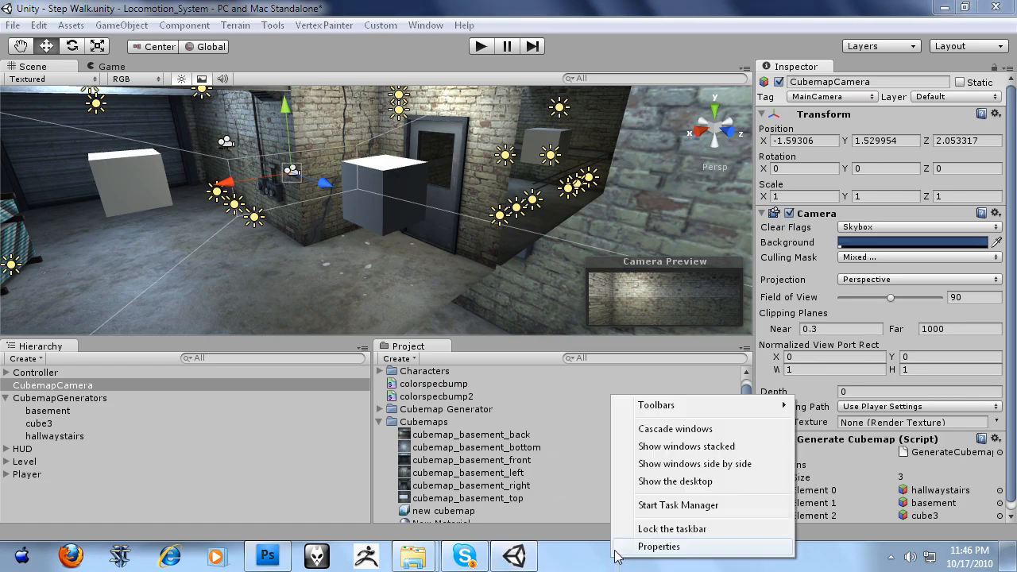
click(677, 505)
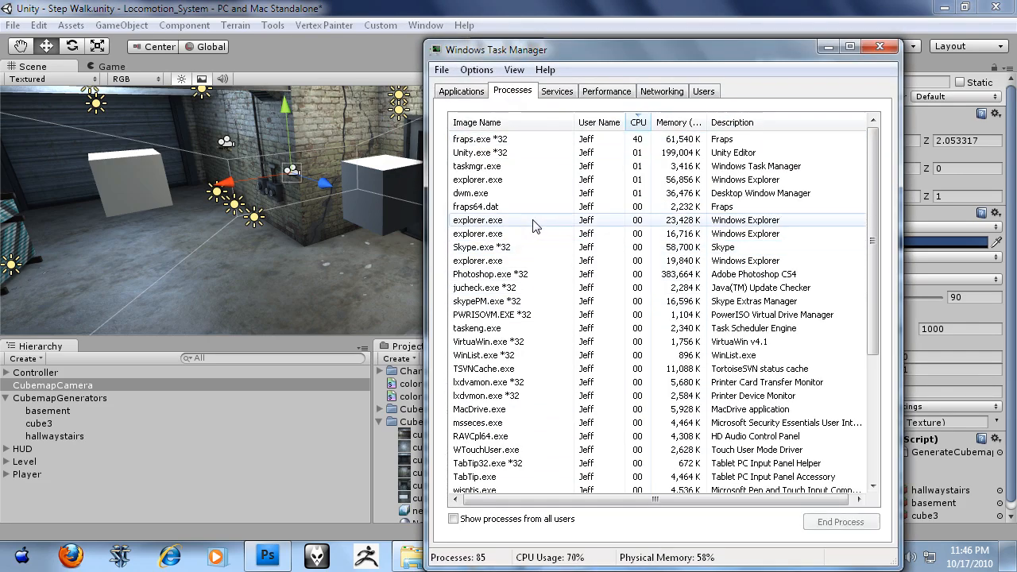
scroll(down, 3)
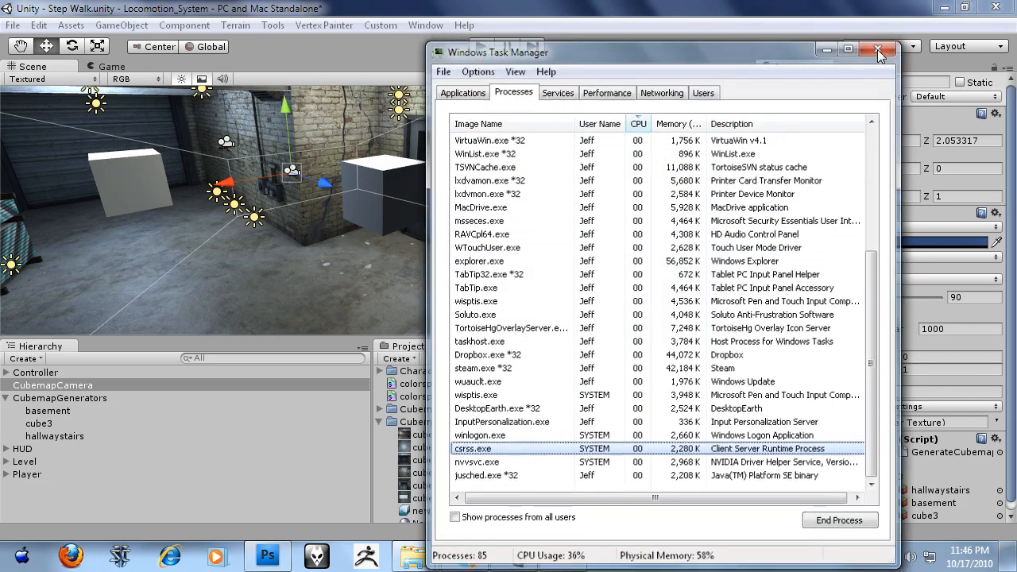
click(878, 51)
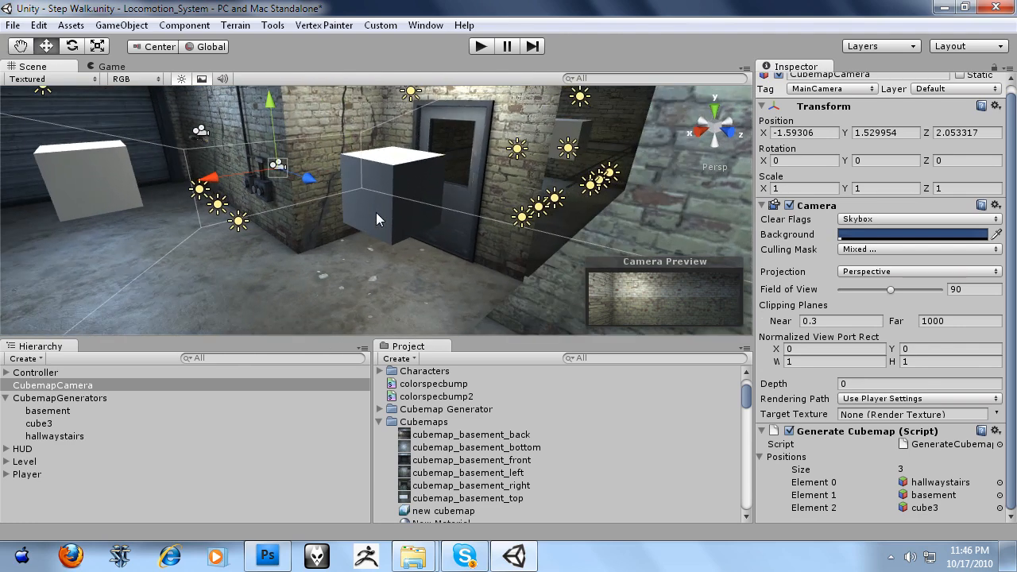
mouse_move(404, 178)
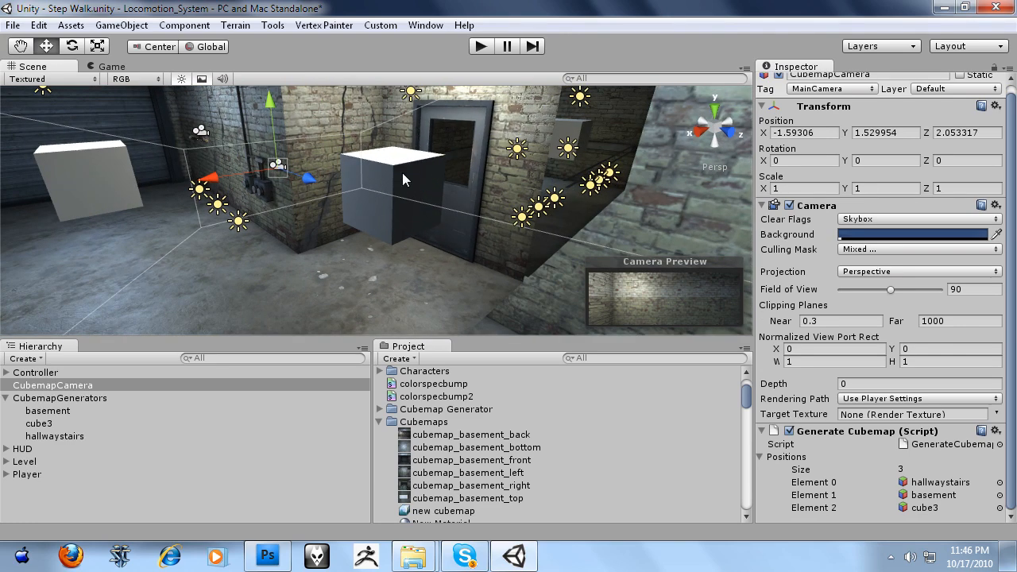
click(38, 423)
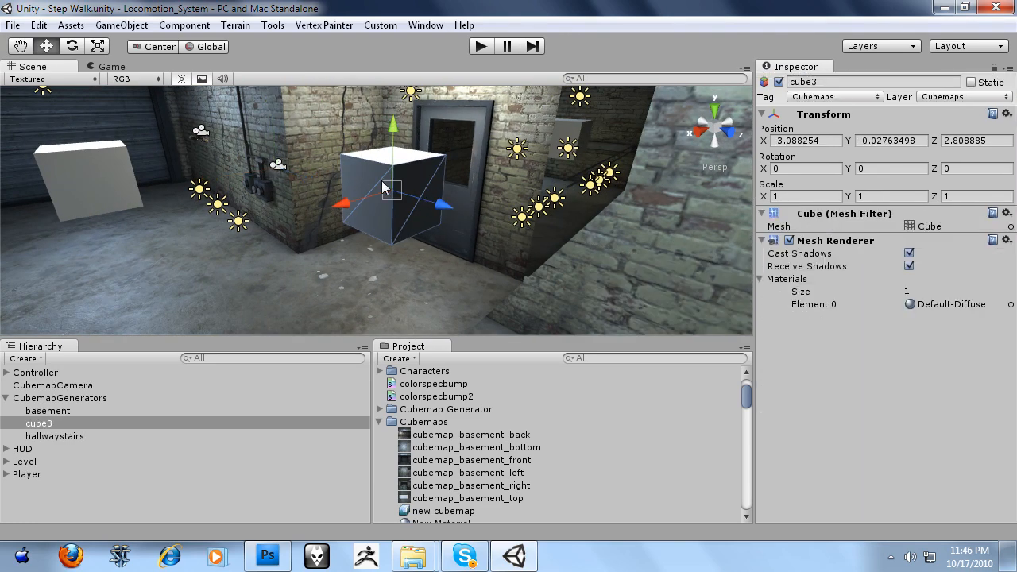
click(52, 385)
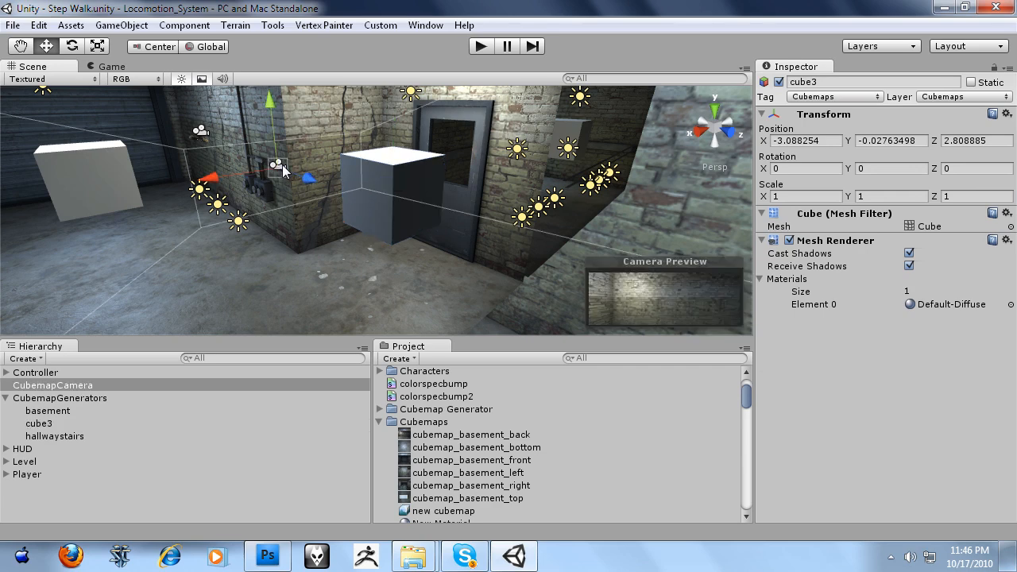
click(52, 386)
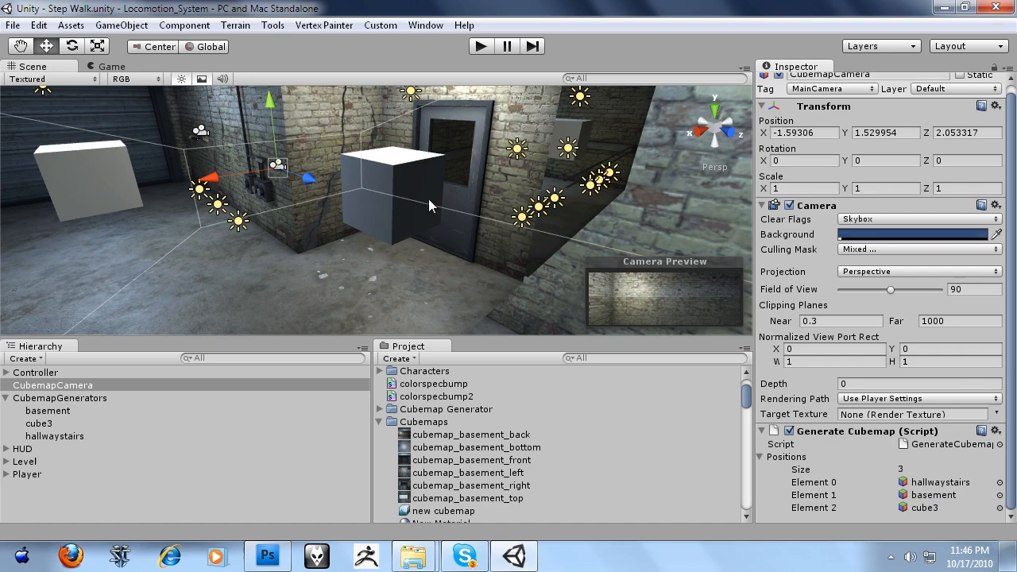
click(13, 26)
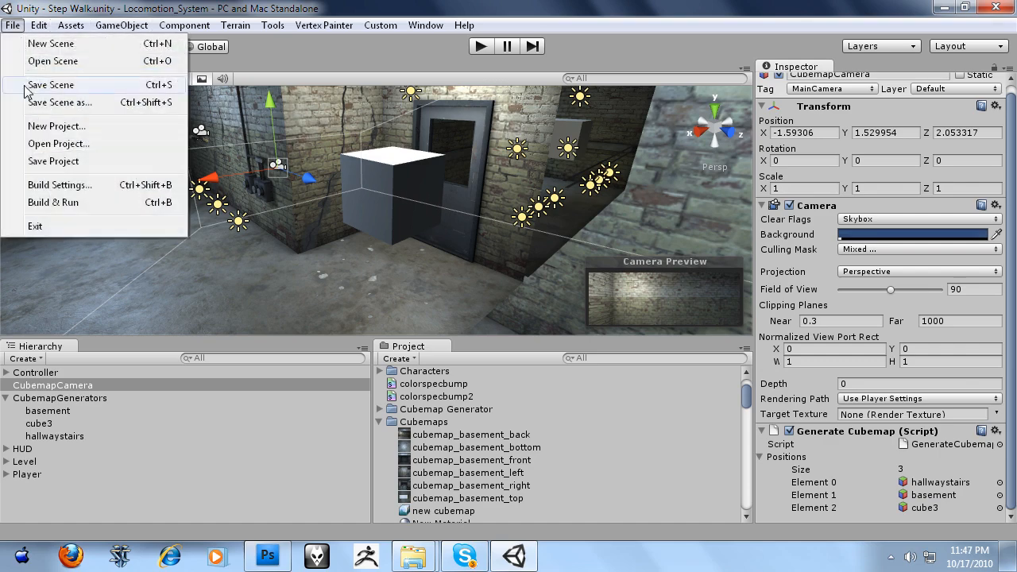
- Save the scene and build the standalone player over the existing Cubemaps.exe
click(59, 184)
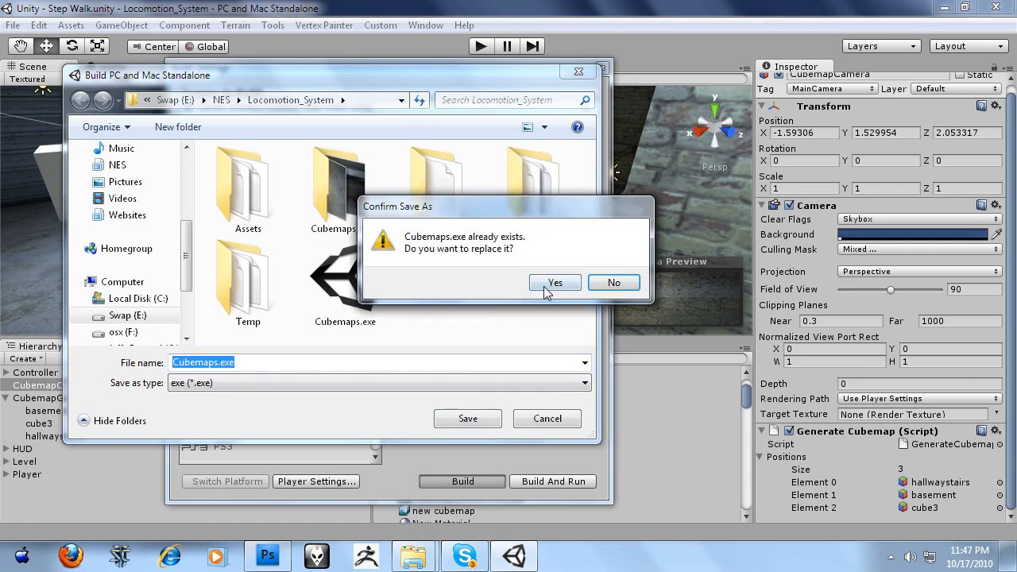
click(555, 283)
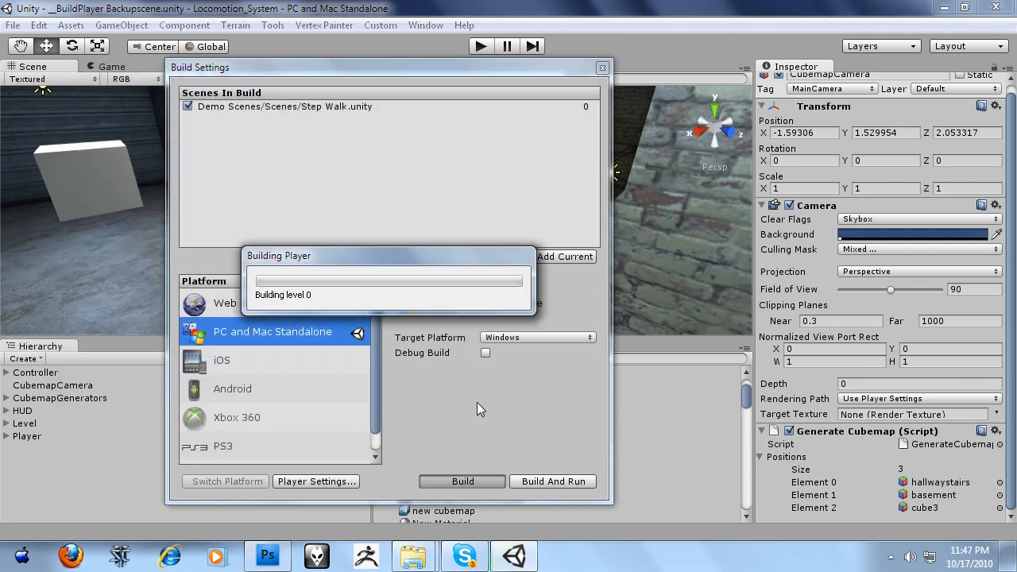
click(463, 480)
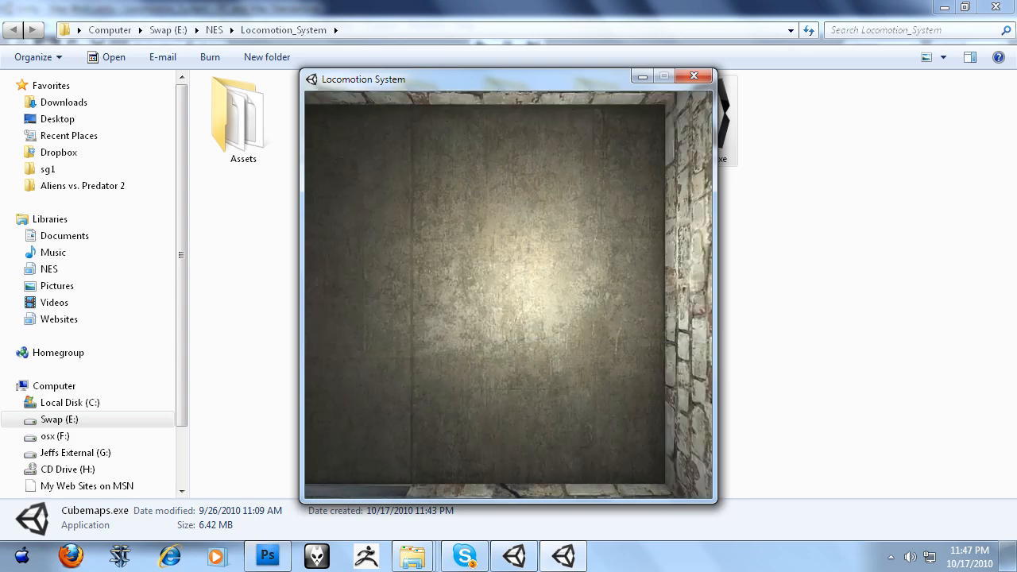
mouse_move(687, 94)
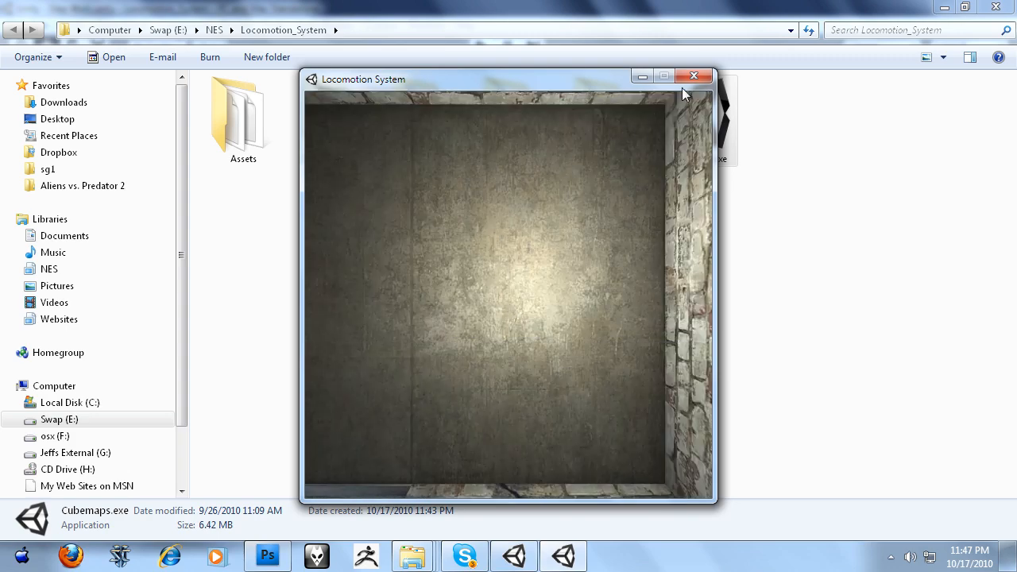
- Close the rebuilt Cubemaps capture window after it renders the cube3 views
click(693, 76)
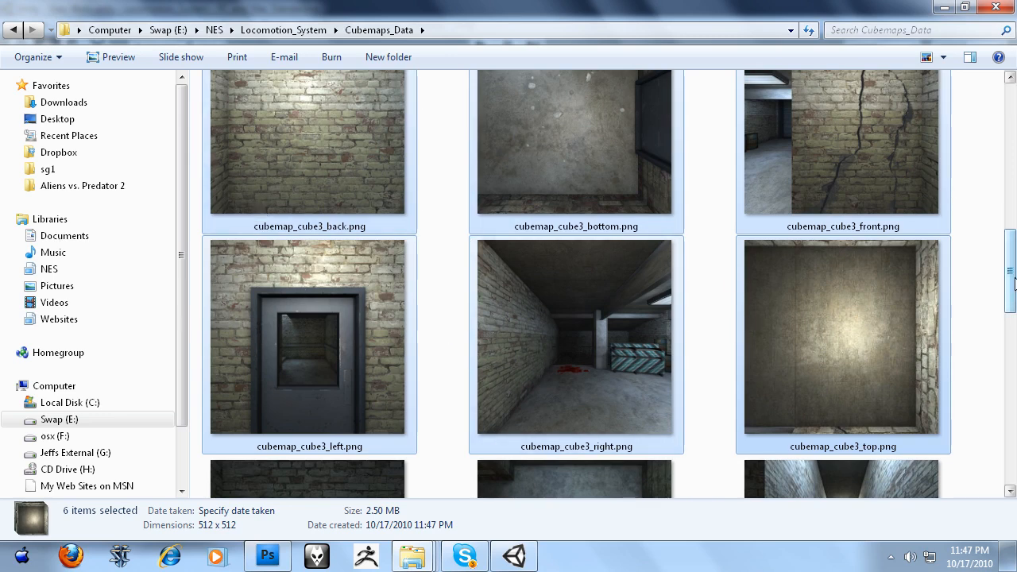
scroll(up, 3)
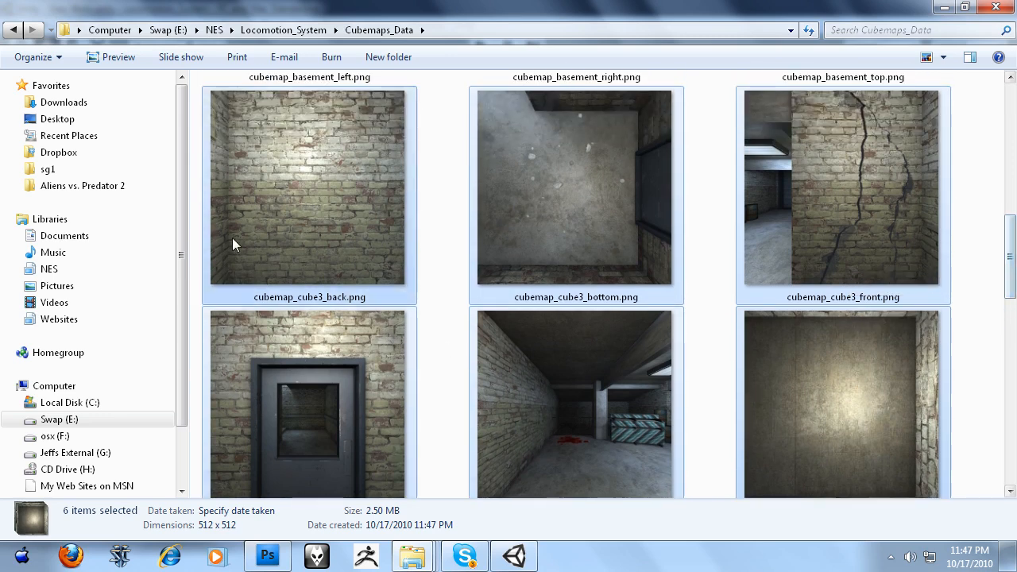
mouse_move(702, 341)
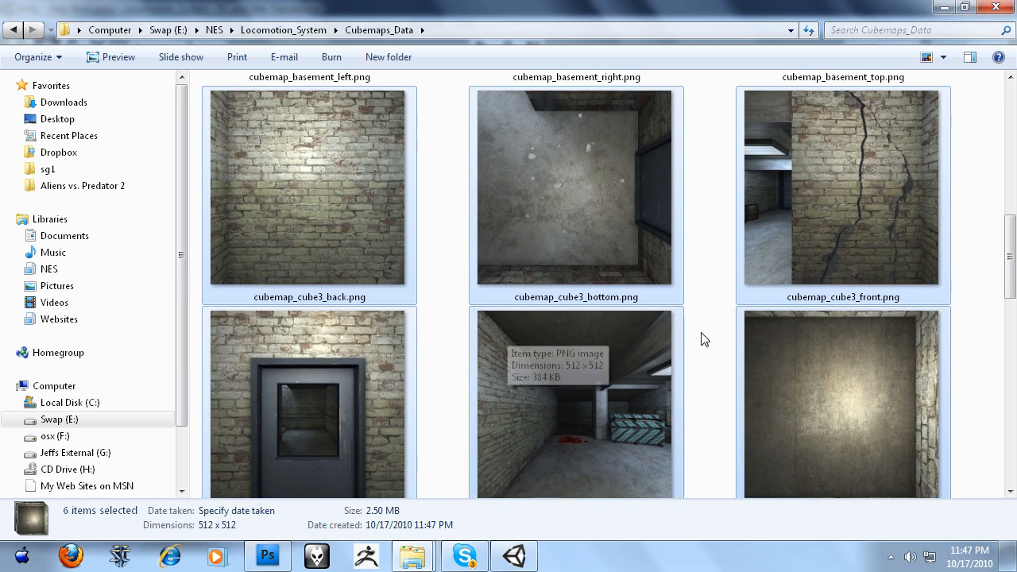
scroll(down, 3)
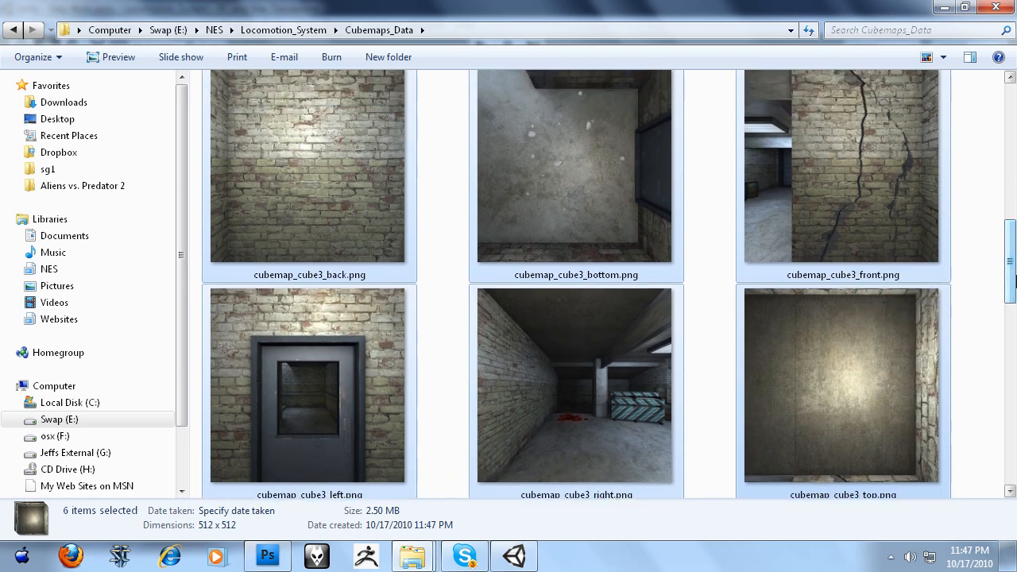